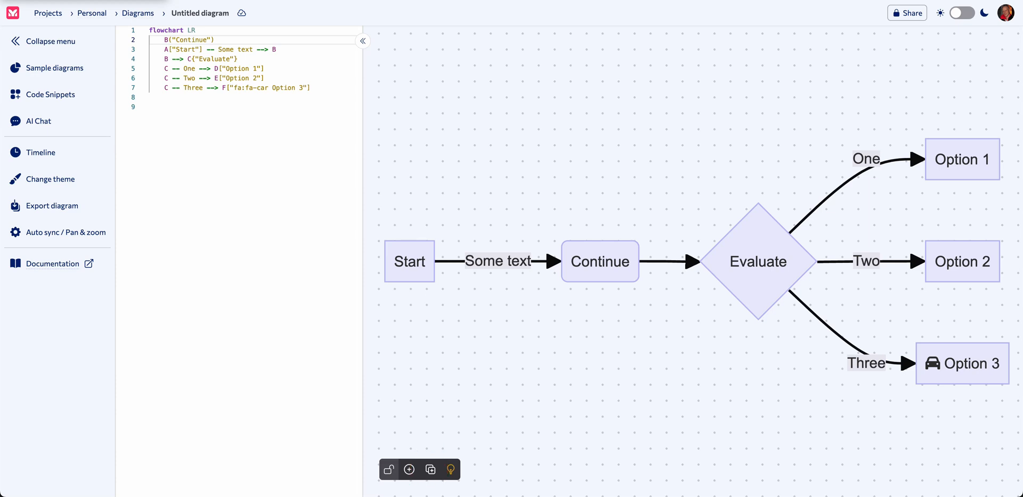
Open the Continue node's context menu to move it into a new subgraph.
right_click(757, 262)
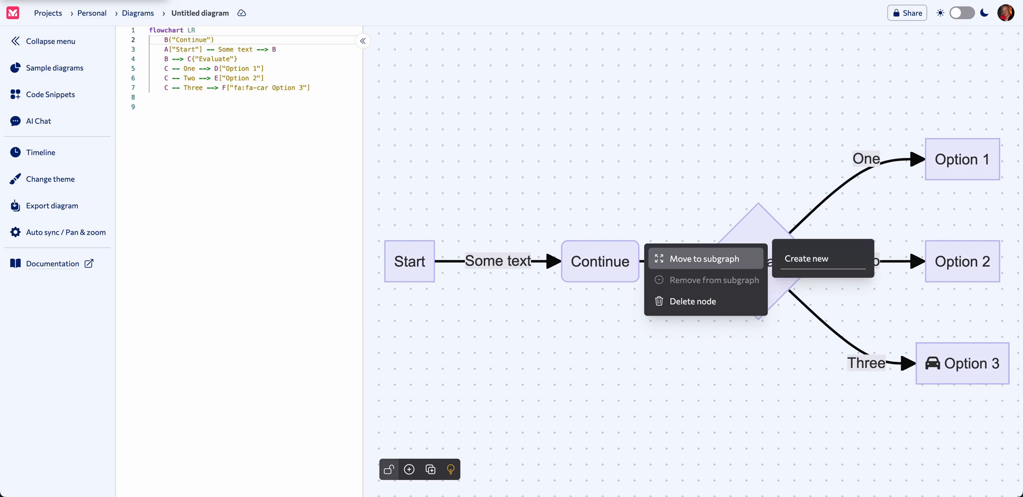
mouse_move(706, 259)
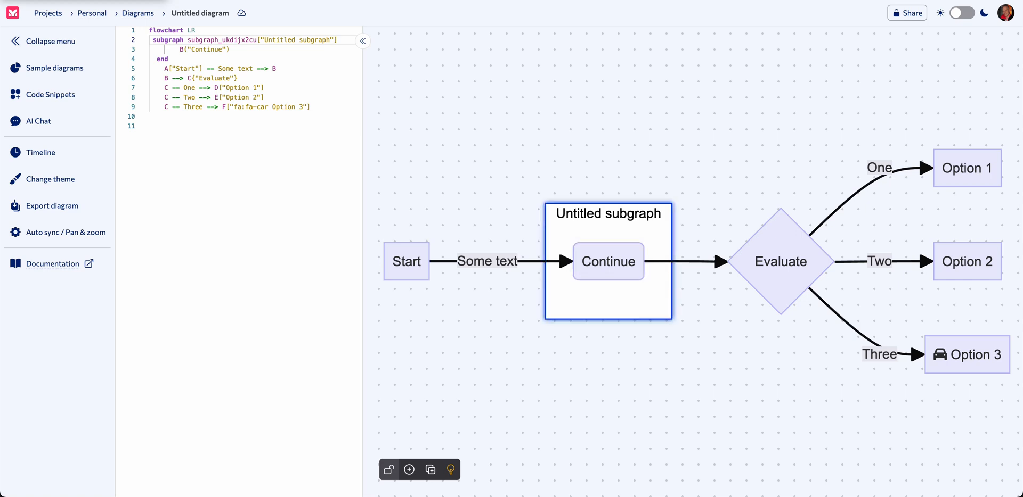
Label the new subgraph around Continue 'a group' and save the label.
double_click(607, 215)
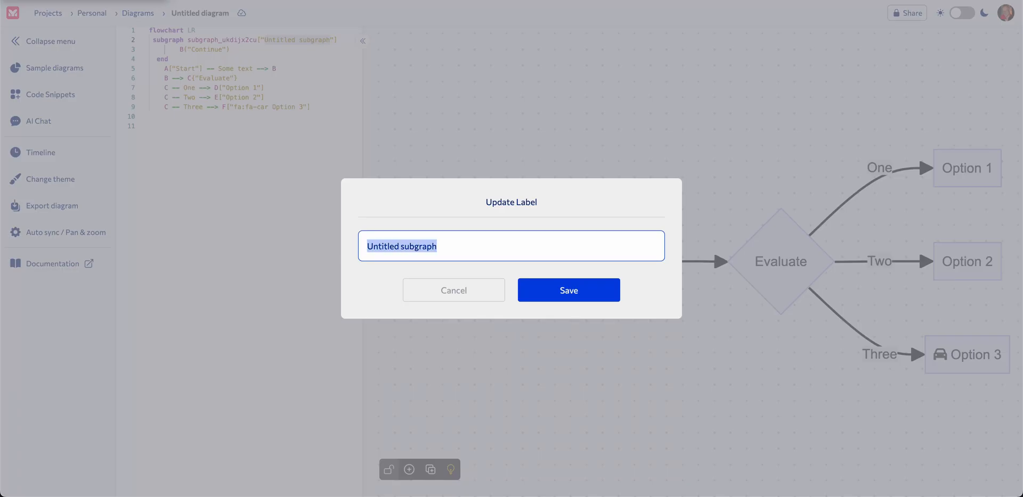
type("a gr")
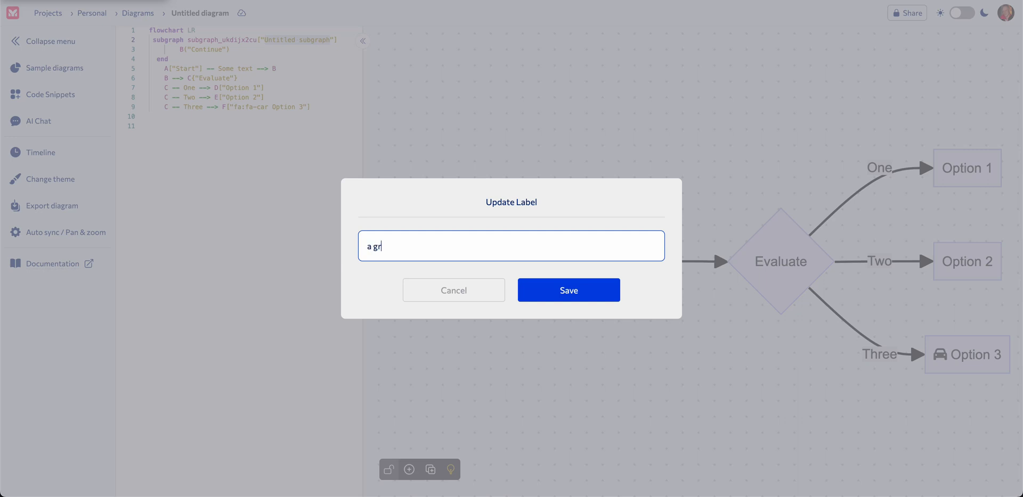
left_click(568, 290)
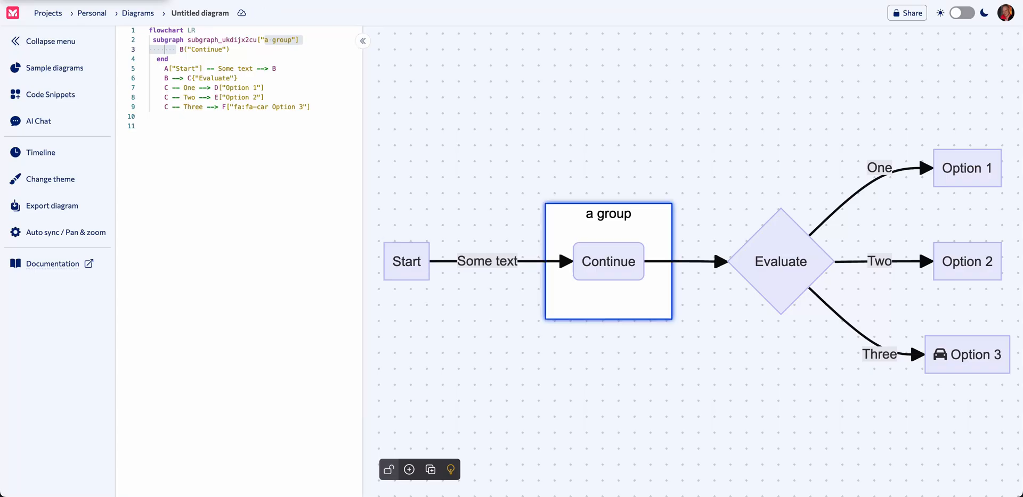
Select the 'a group' subgraph, fill it orange, and add a new node.
left_click(607, 214)
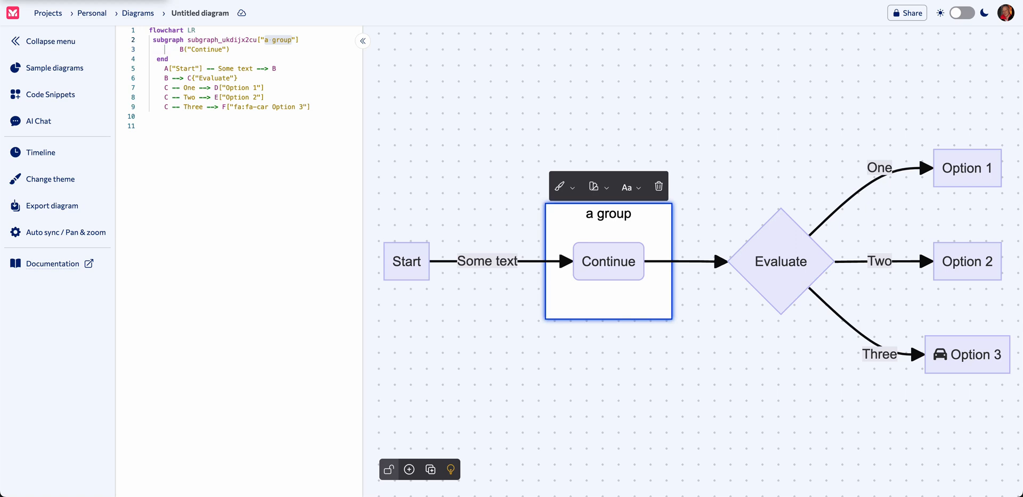
left_click(560, 187)
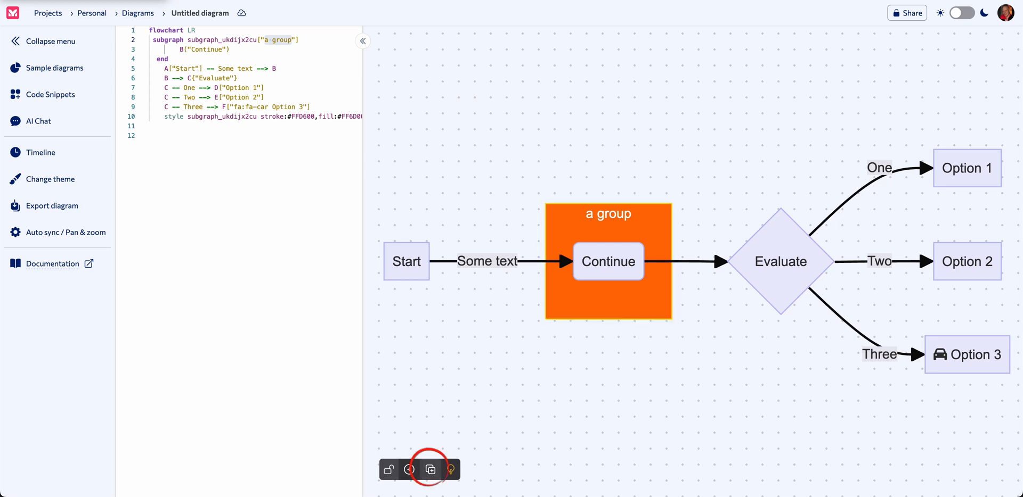
mouse_move(430, 470)
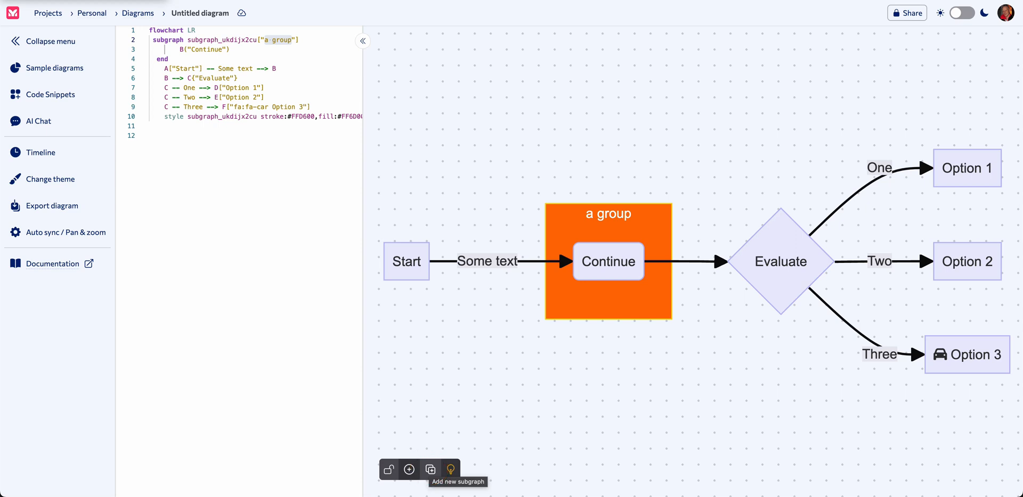
left_click(450, 469)
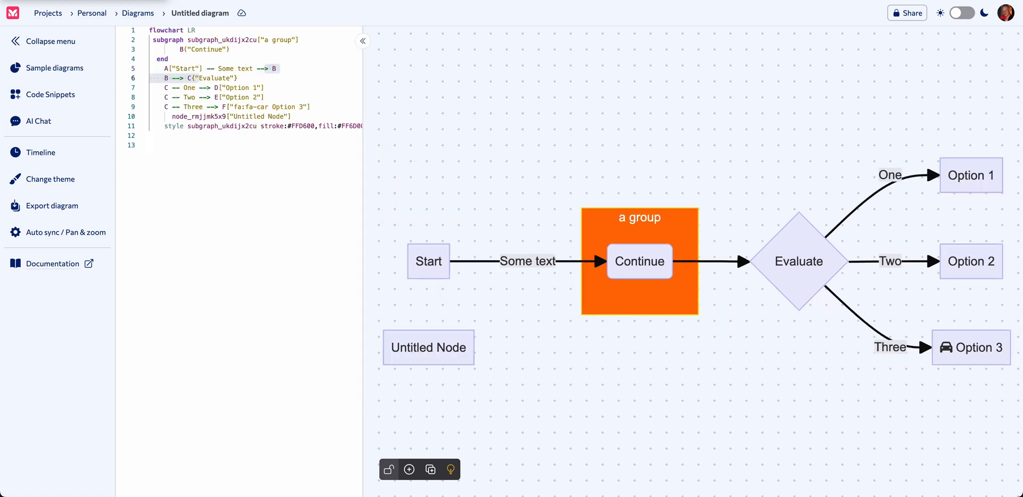
Select the new Untitled Node placed below Start.
left_click(427, 348)
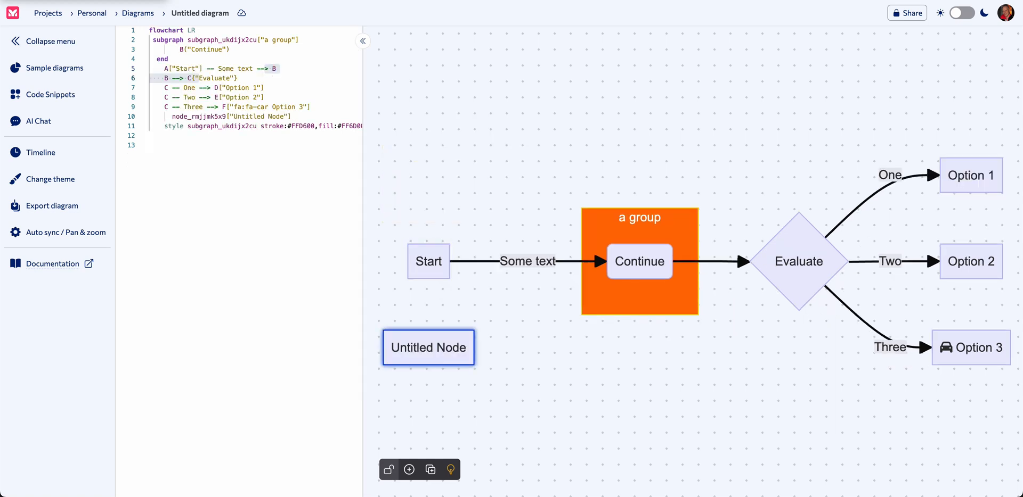
left_click(428, 348)
type("the s")
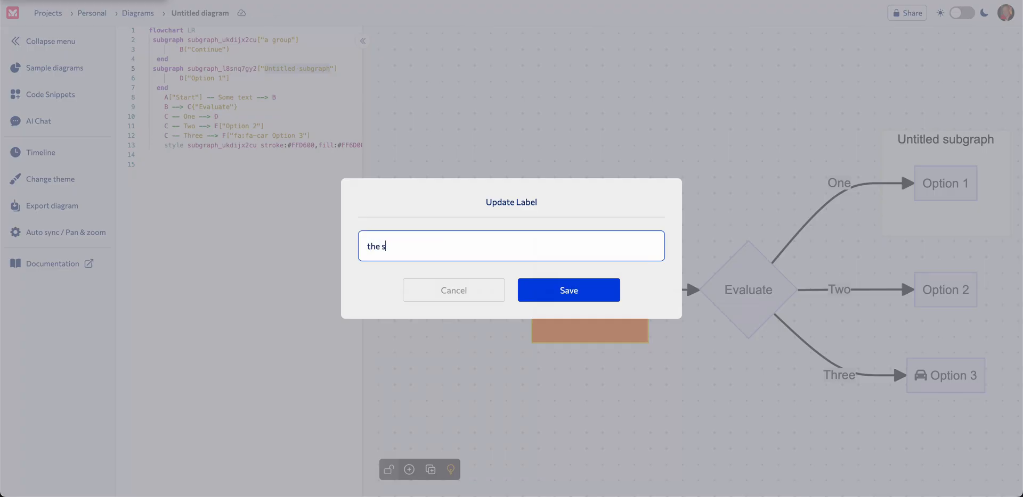
Finish labelling Option 1's new subgraph 'the second one' and save.
type("enc one")
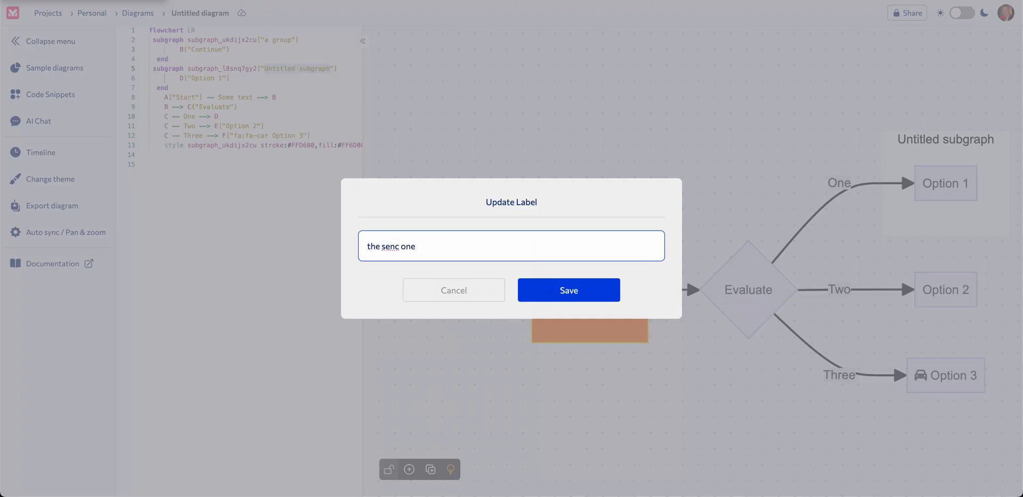
left_click(569, 290)
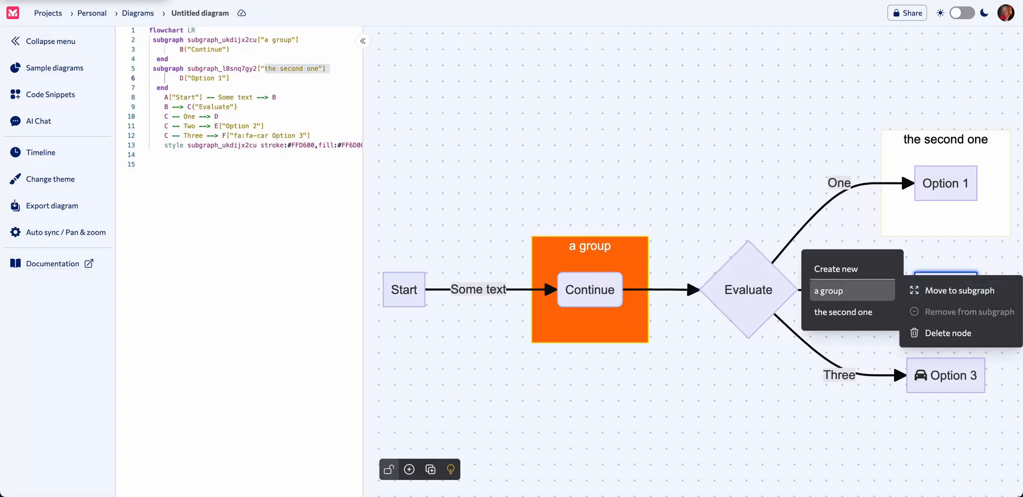
mouse_move(842, 312)
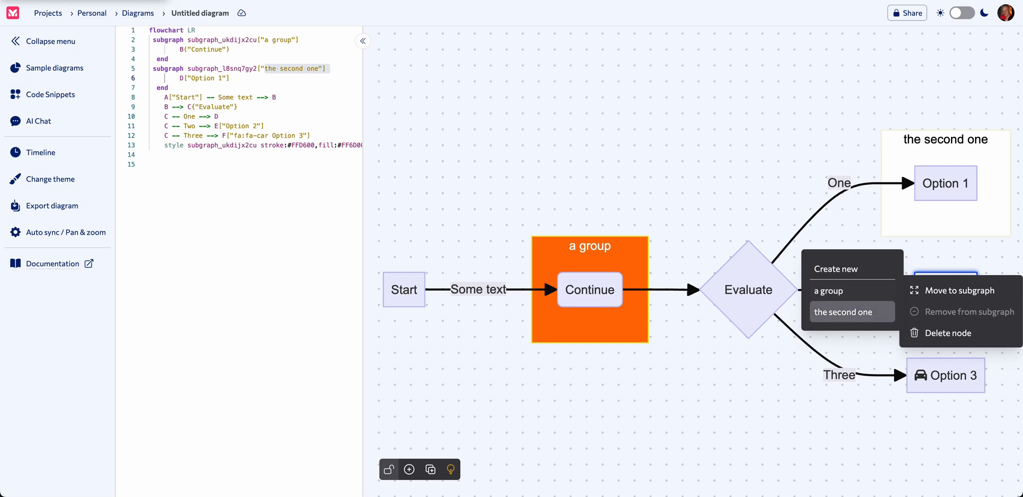
Move Option 2 and Option 3 into 'the second one' subgraph.
left_click(851, 312)
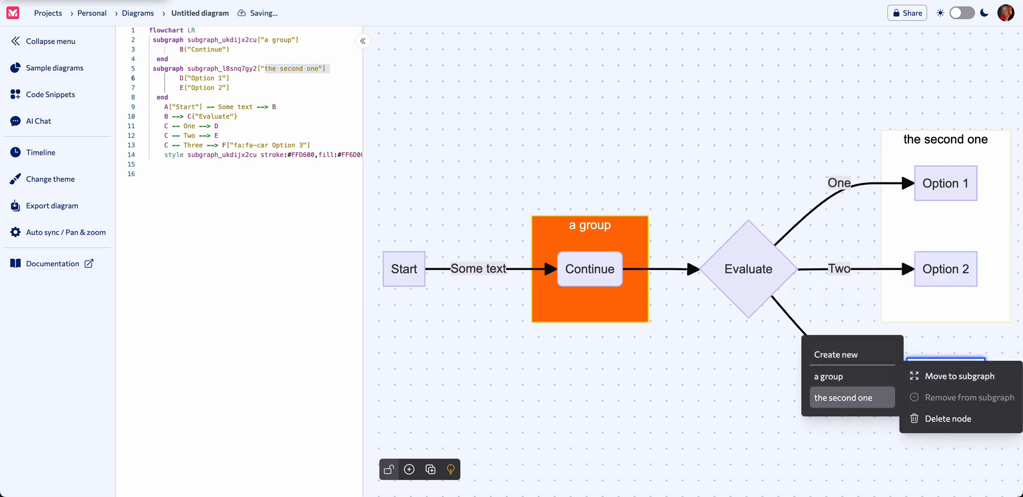
left_click(956, 377)
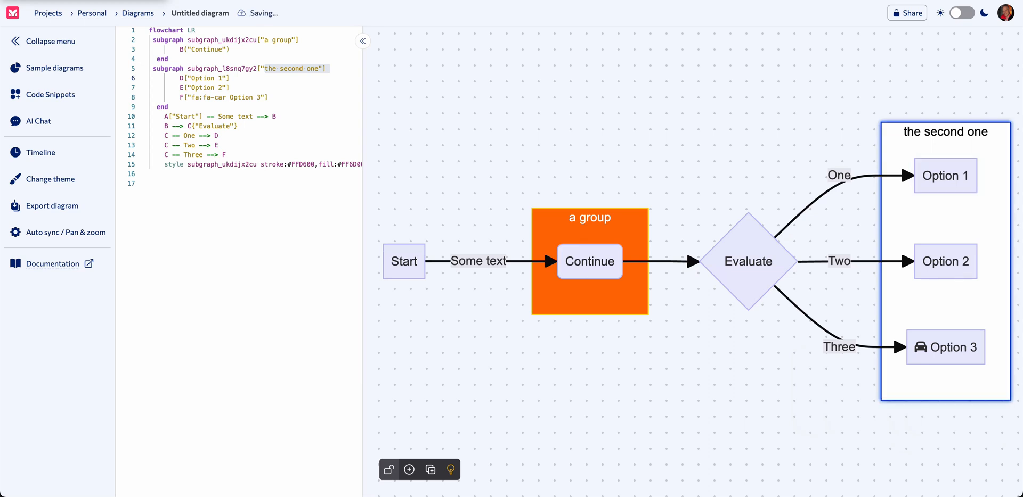